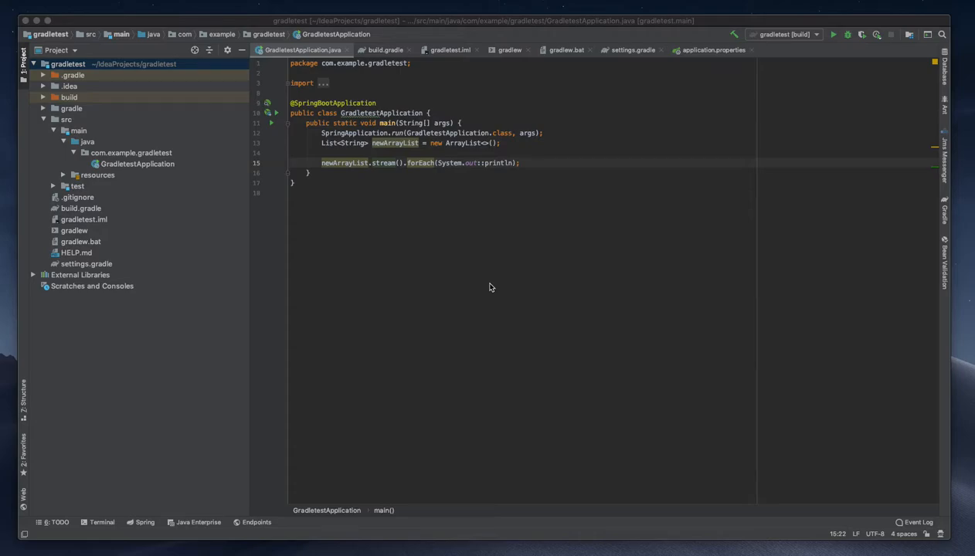
mouse_move(667, 381)
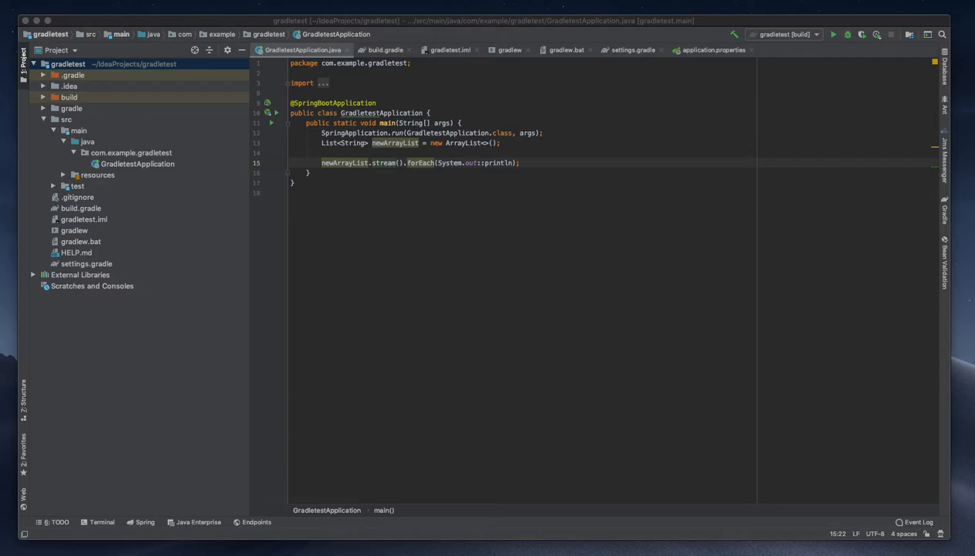
mouse_move(270, 149)
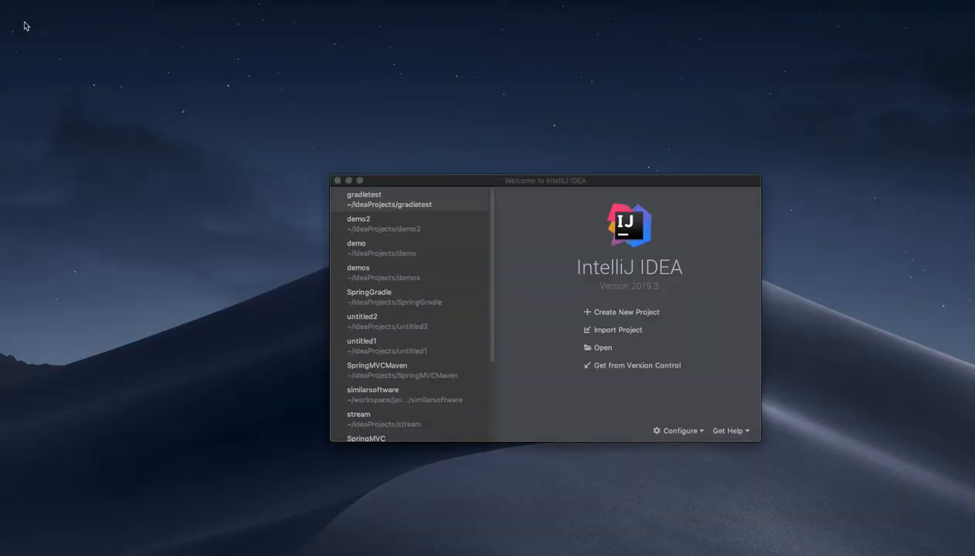
Find Codota in the plugin Marketplace, install it, and restart the IDE
click(678, 430)
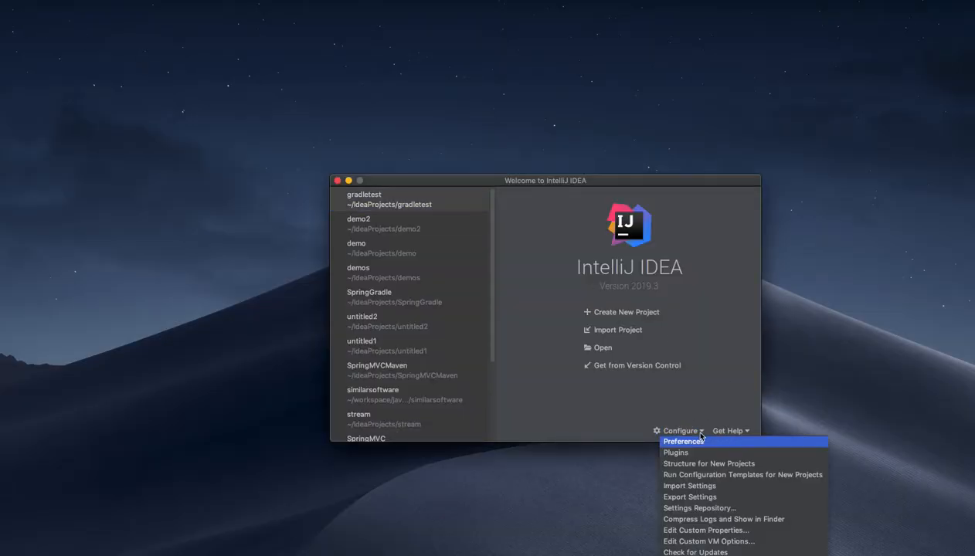
mouse_move(685, 452)
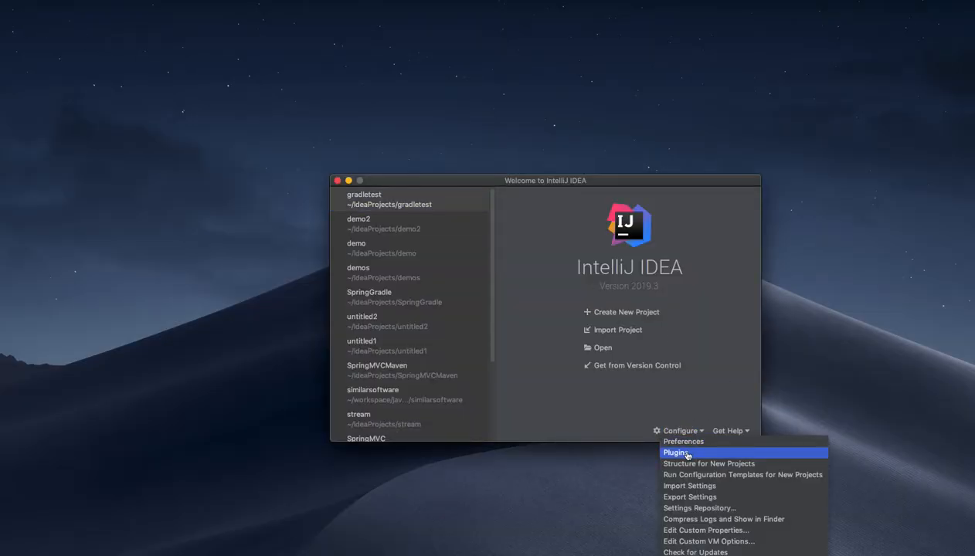
click(676, 452)
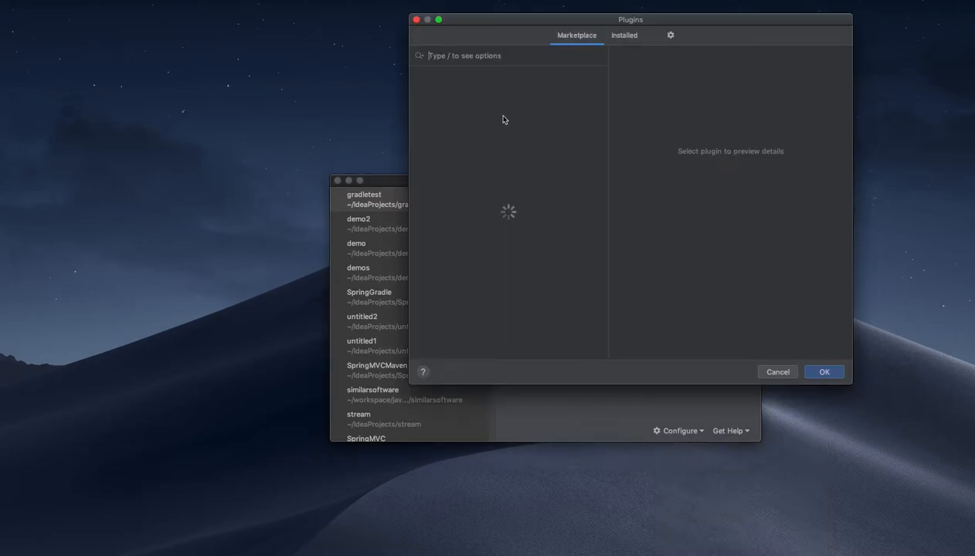
text(code)
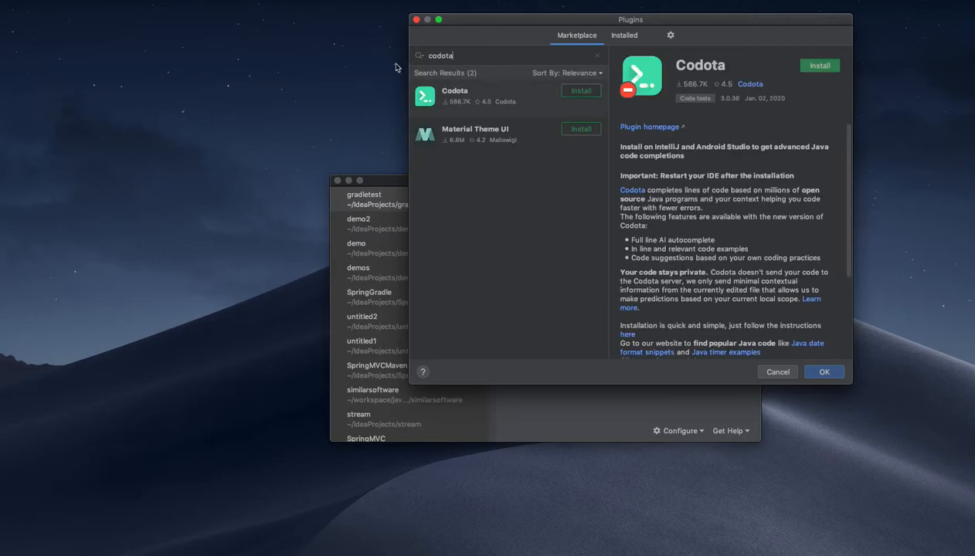
click(580, 91)
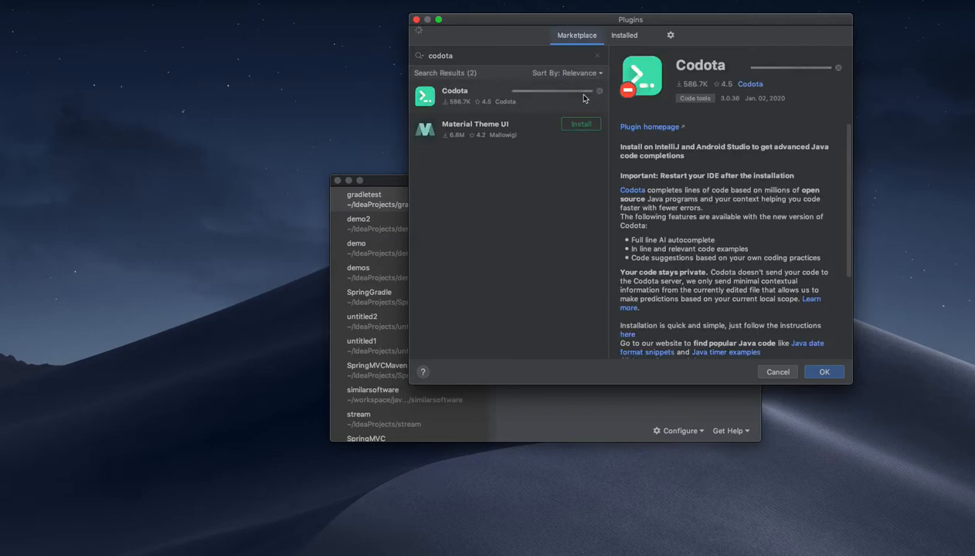
click(580, 124)
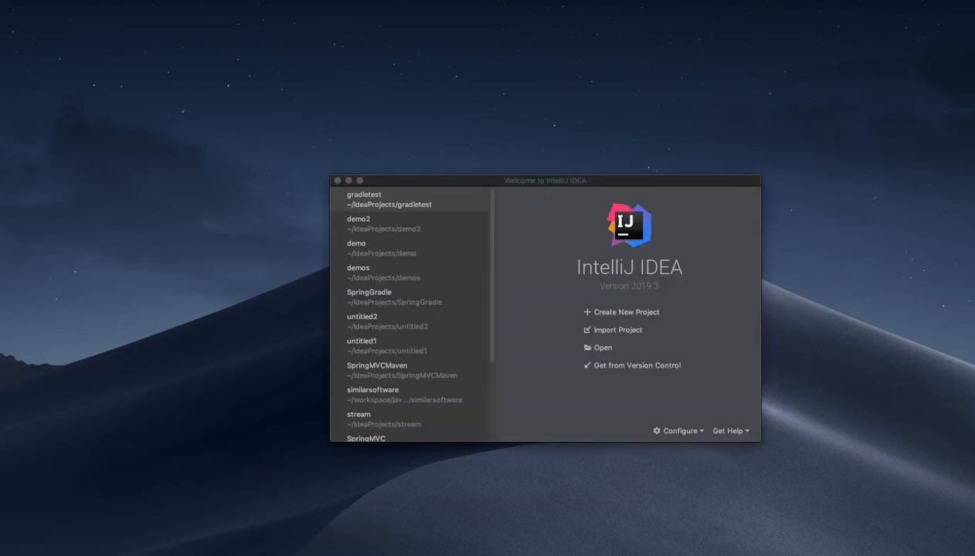
mouse_move(463, 260)
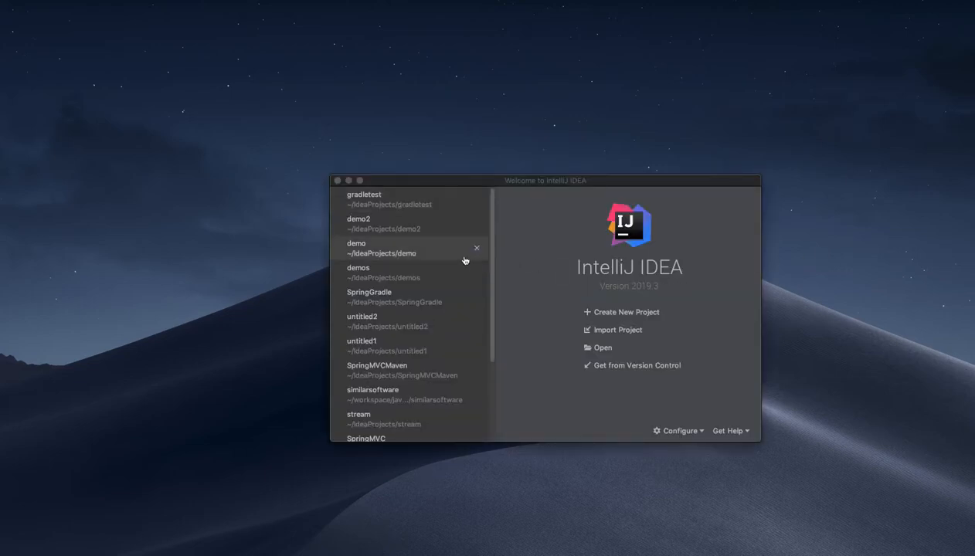
Reopen the gradletest project and start connecting a Codota account
double_click(364, 199)
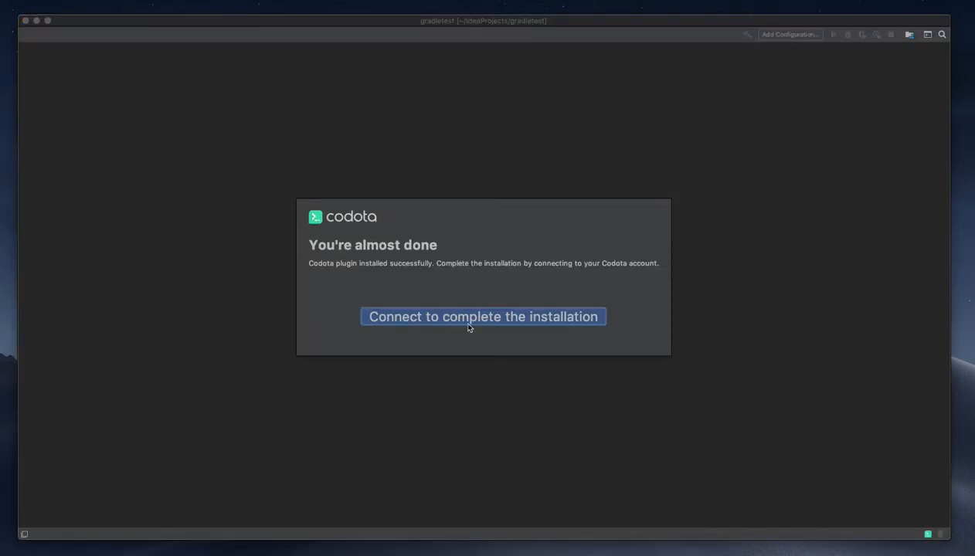
mouse_move(474, 322)
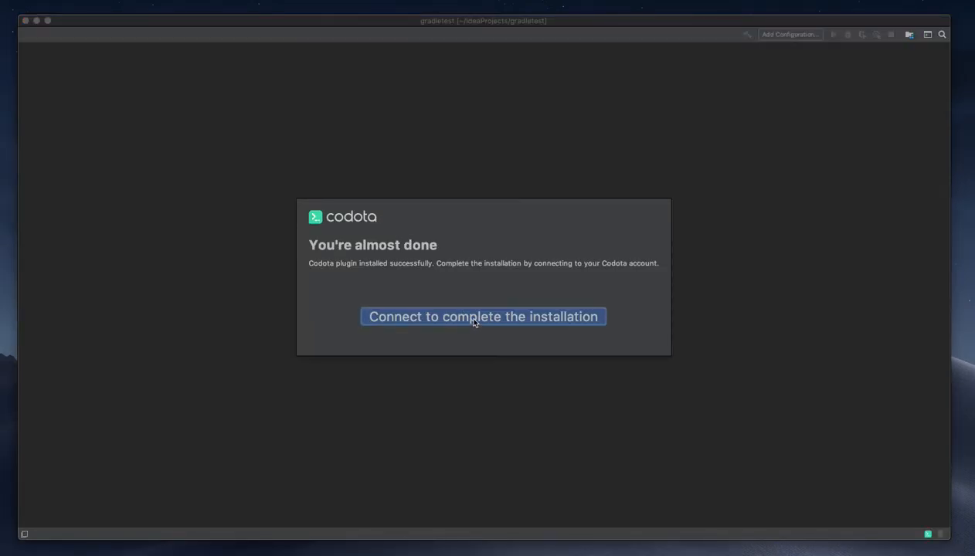
click(482, 317)
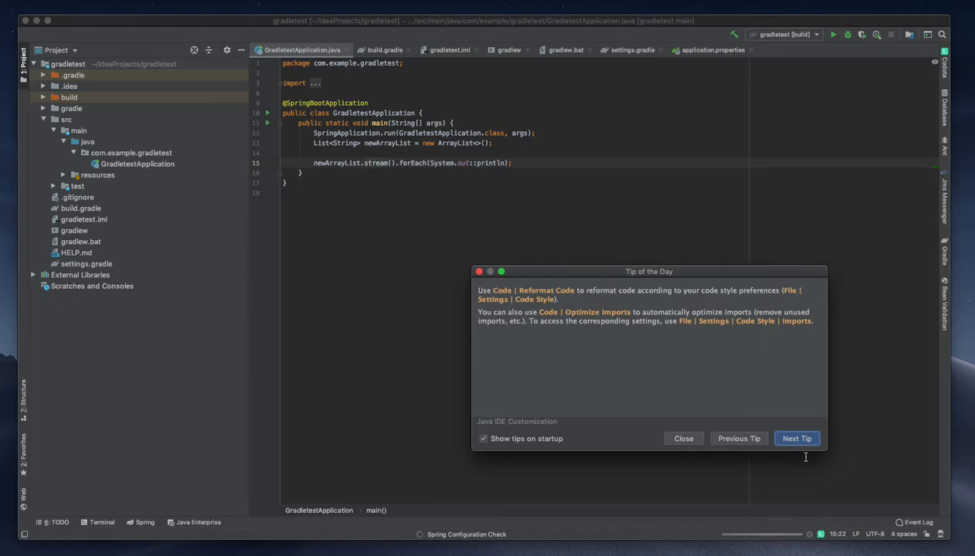
Page through three tips, then dismiss the Tip of the Day dialog
click(797, 438)
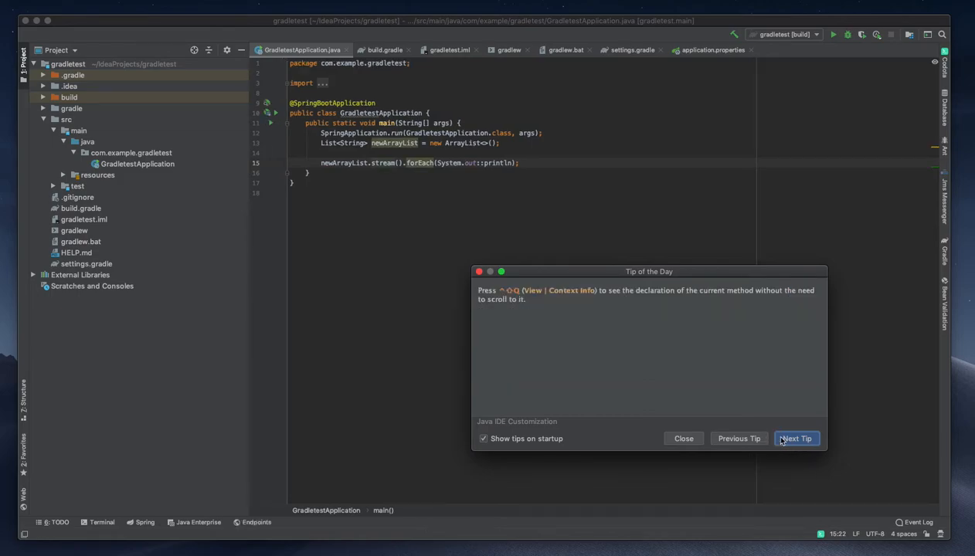
click(796, 438)
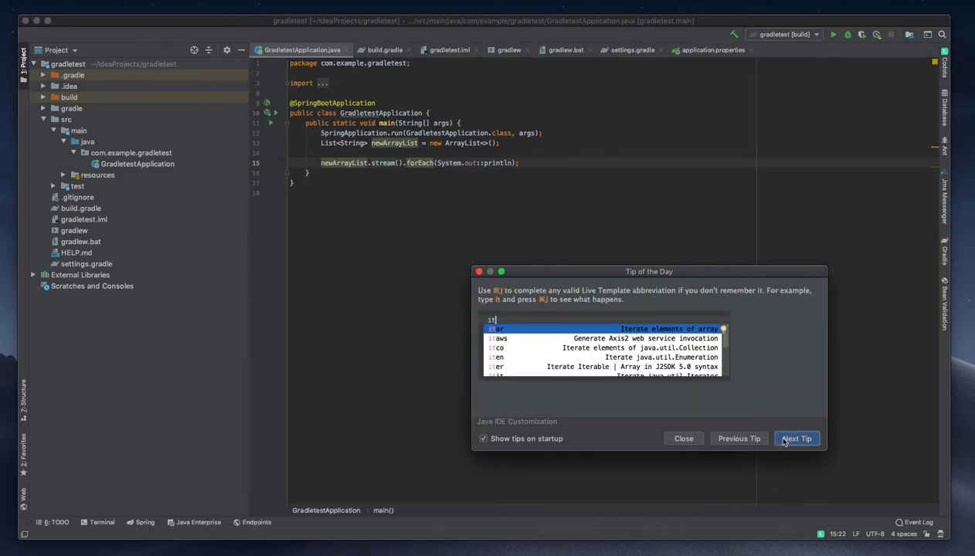
click(796, 438)
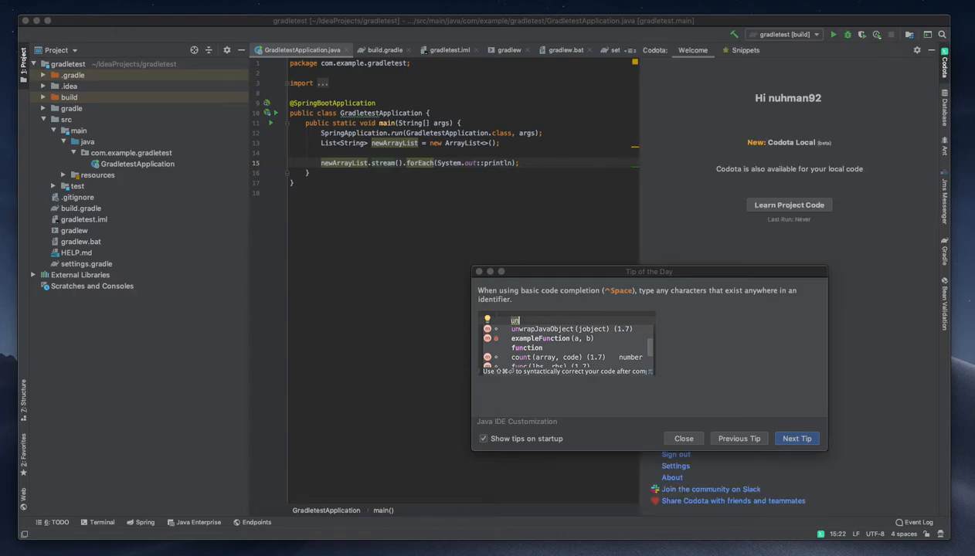
mouse_move(682, 203)
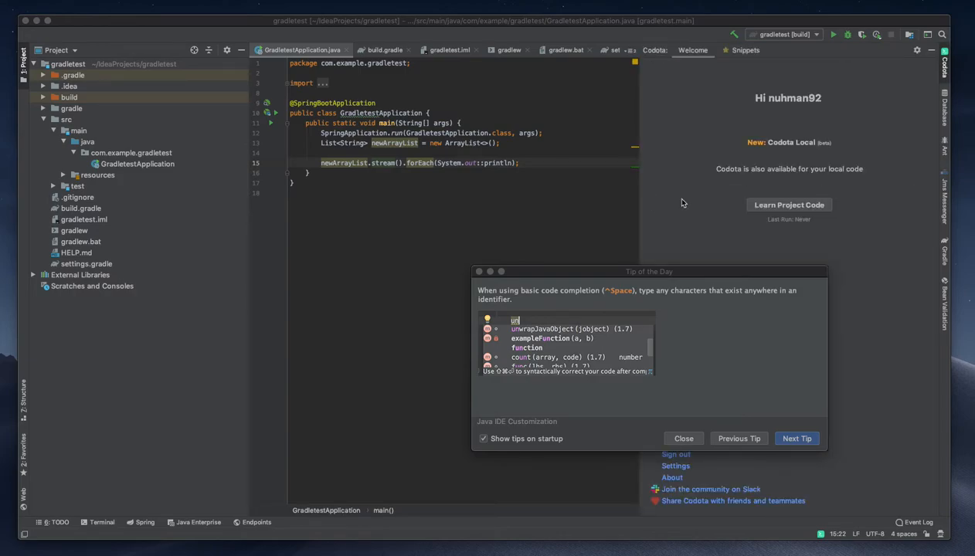
click(683, 438)
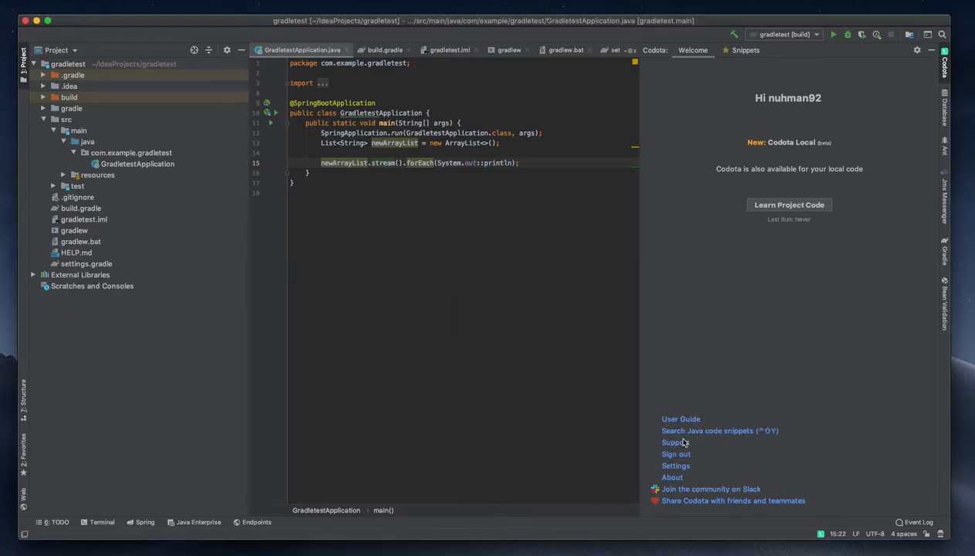
mouse_move(761, 266)
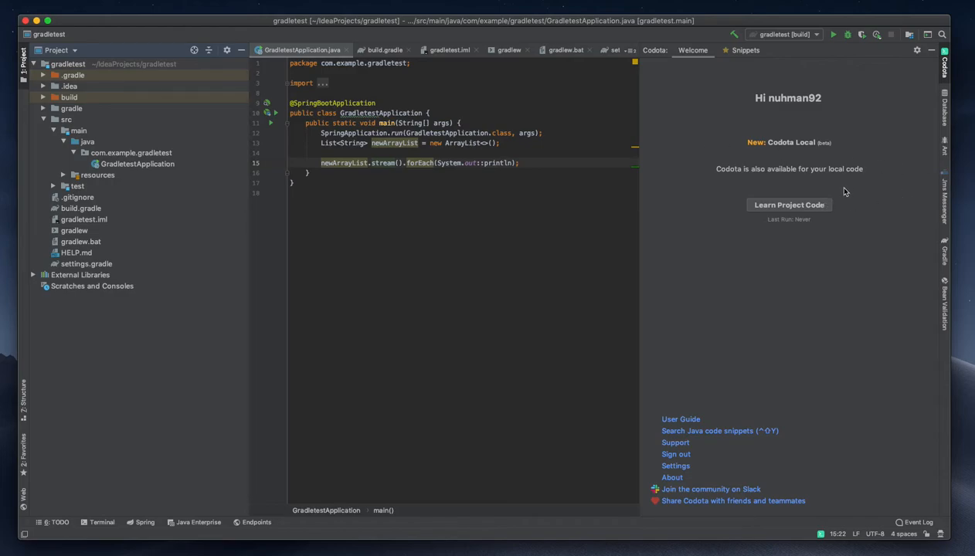
mouse_move(704, 404)
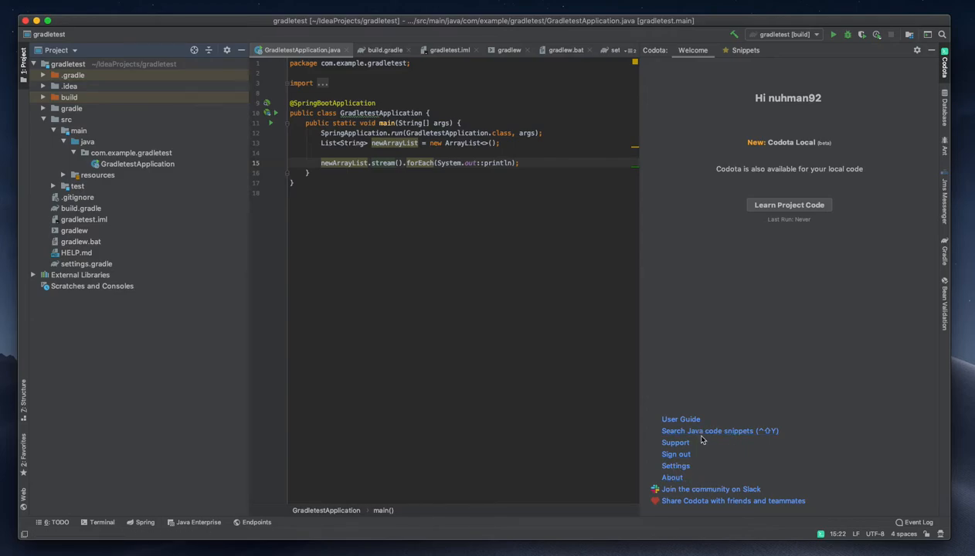
mouse_move(702, 431)
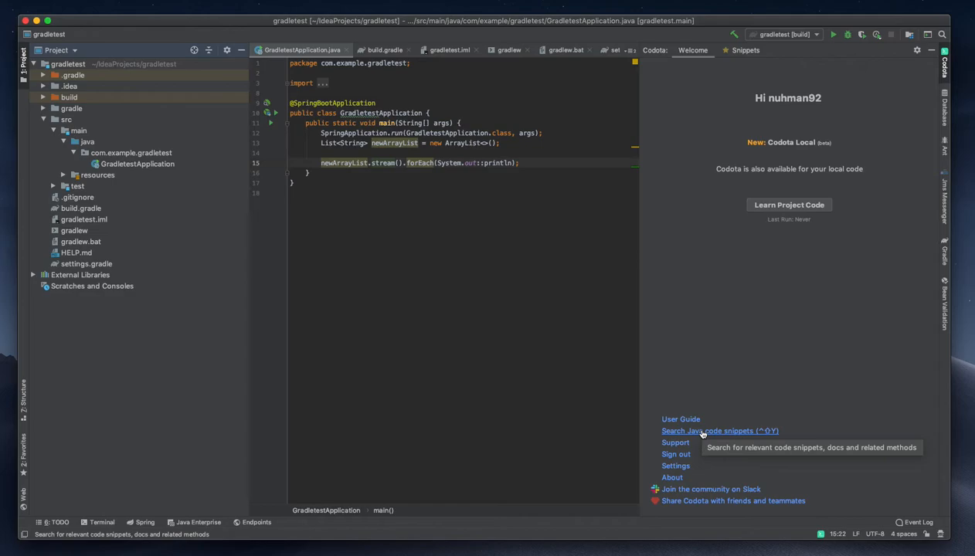
mouse_move(780, 254)
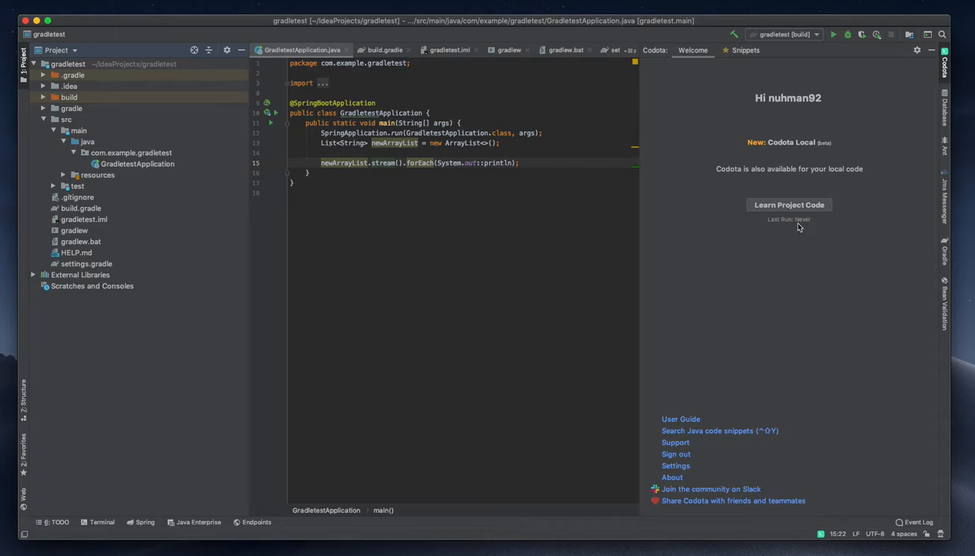
mouse_move(690, 209)
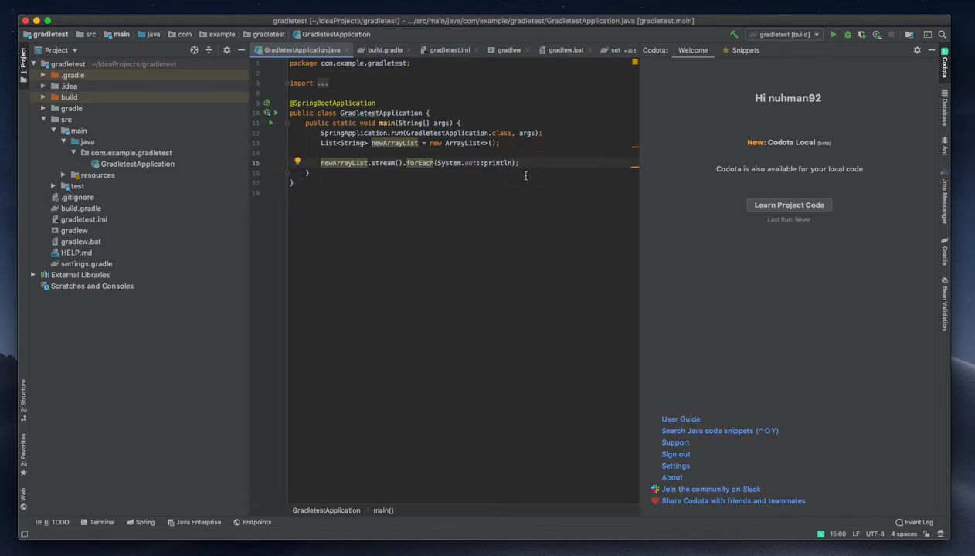
Write newArrayList.stream(). on line 17 using completion to see Codota's ranked suggestions
text(newArrayList)
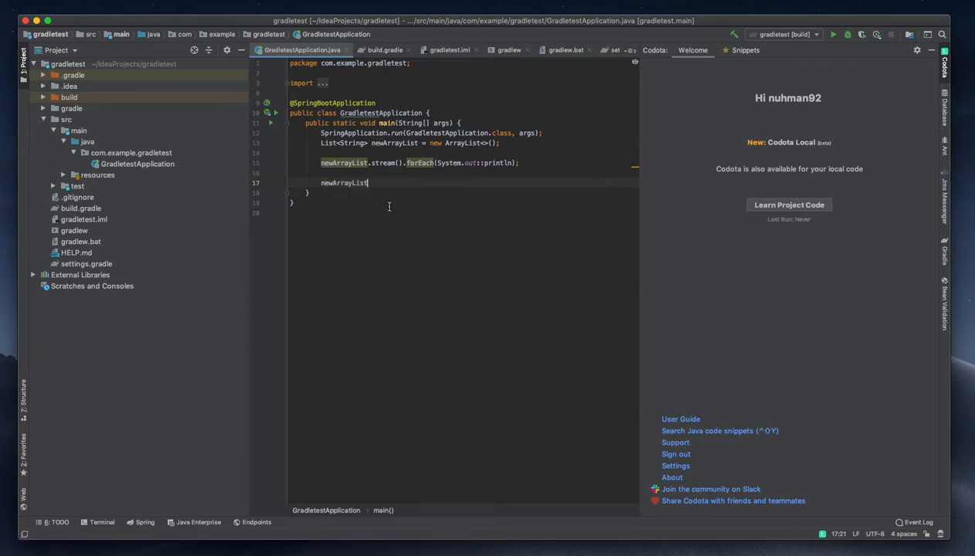
text(.s)
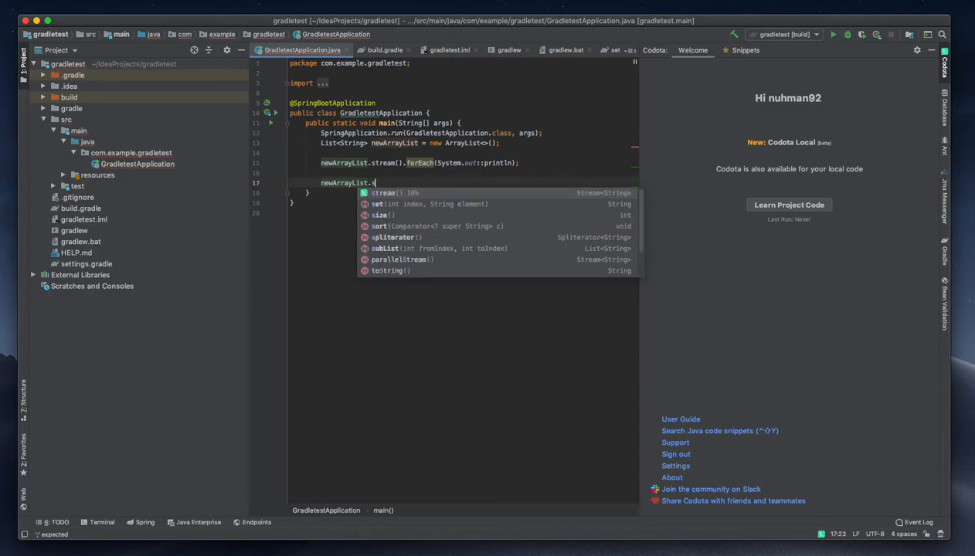
text(t)
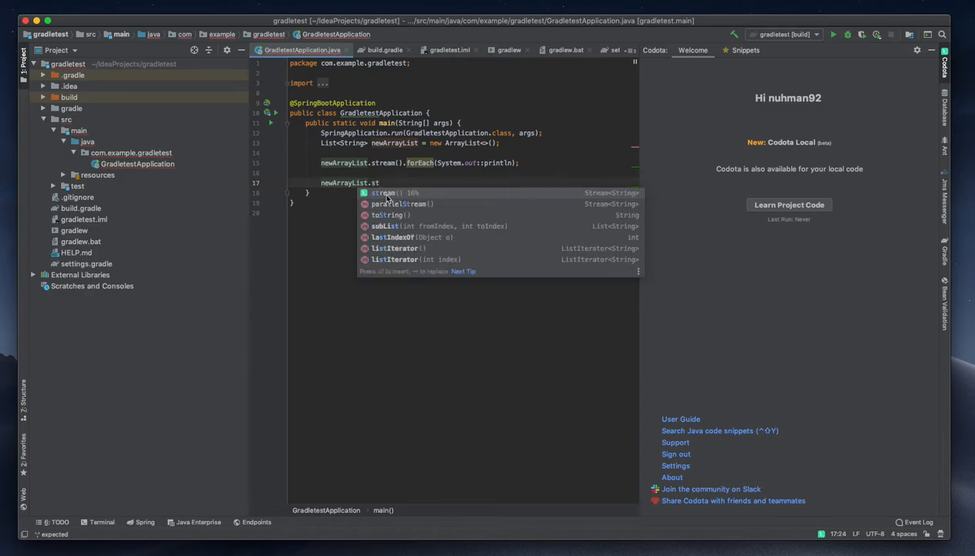
mouse_move(363, 196)
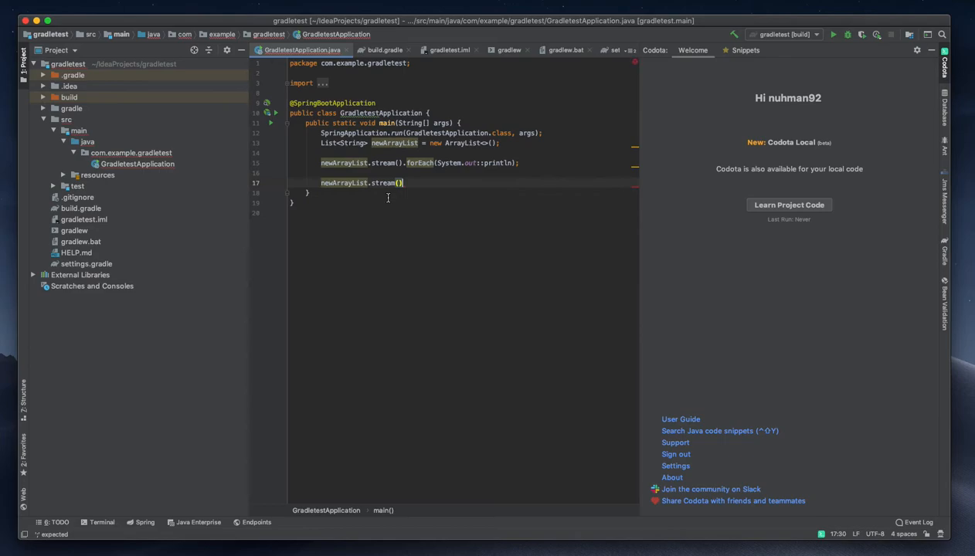
text(.)
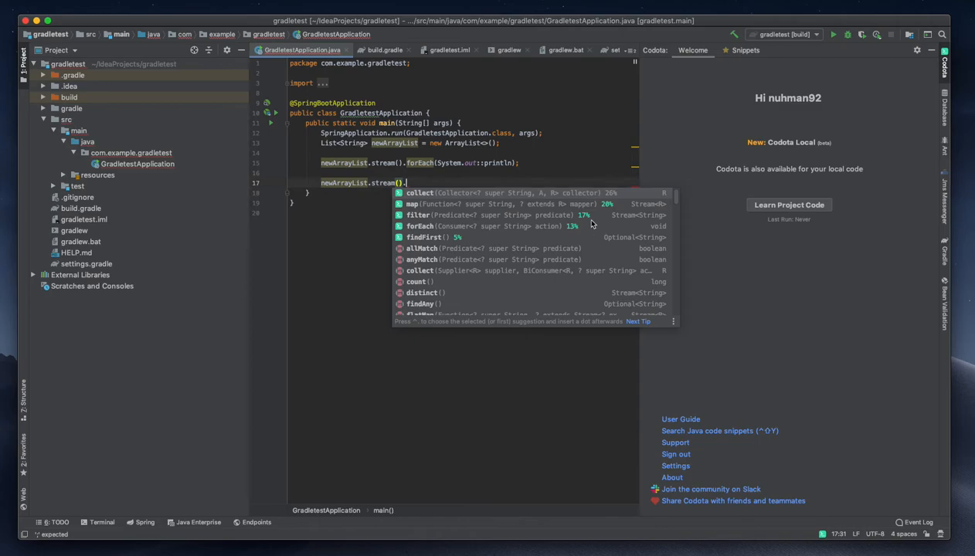
mouse_move(594, 219)
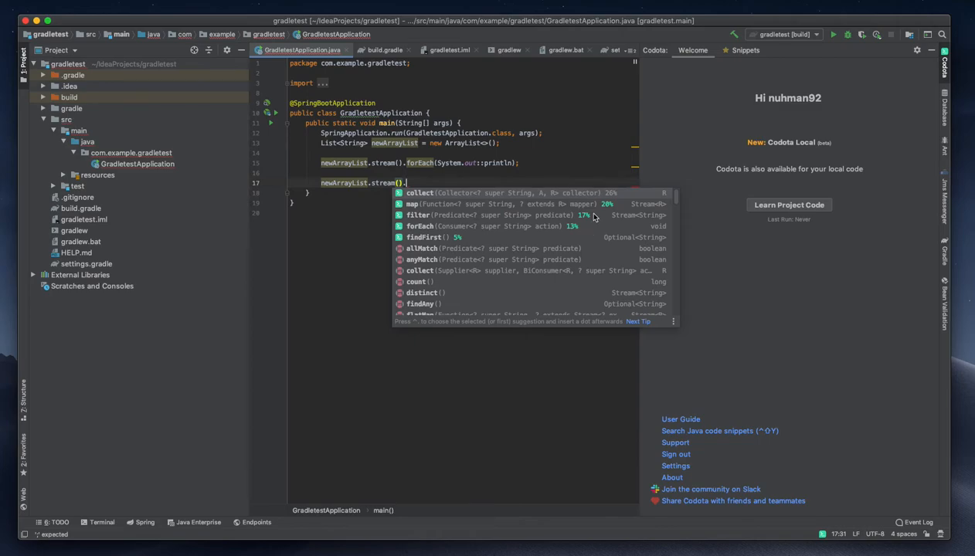
mouse_move(485, 206)
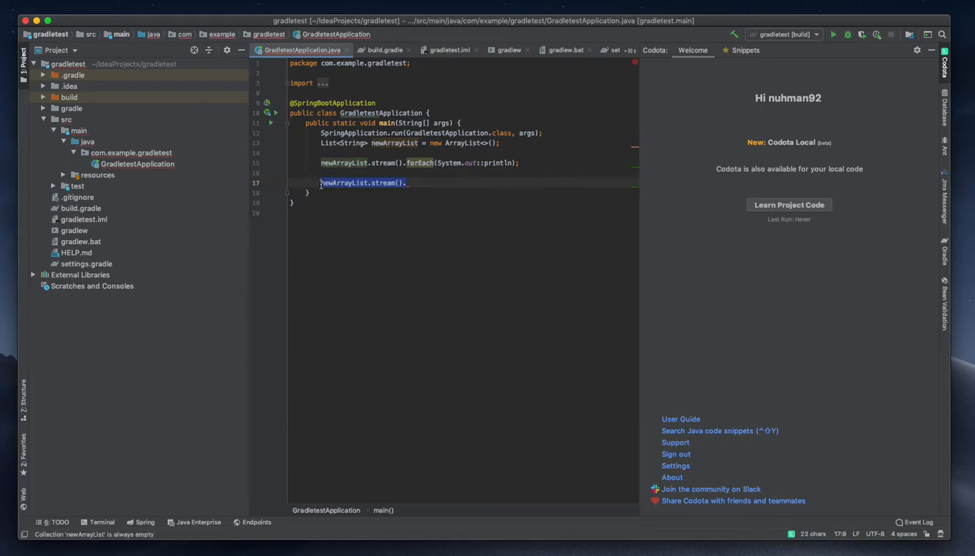
Complete line 17 to System.out.println("") via the completion popup, then type 'gfhfghi'
text(System)
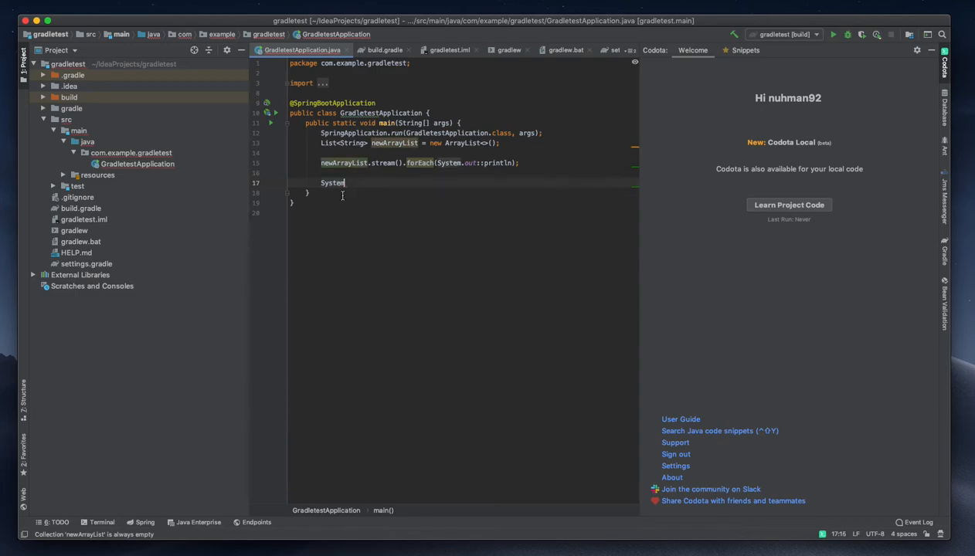
text(.)
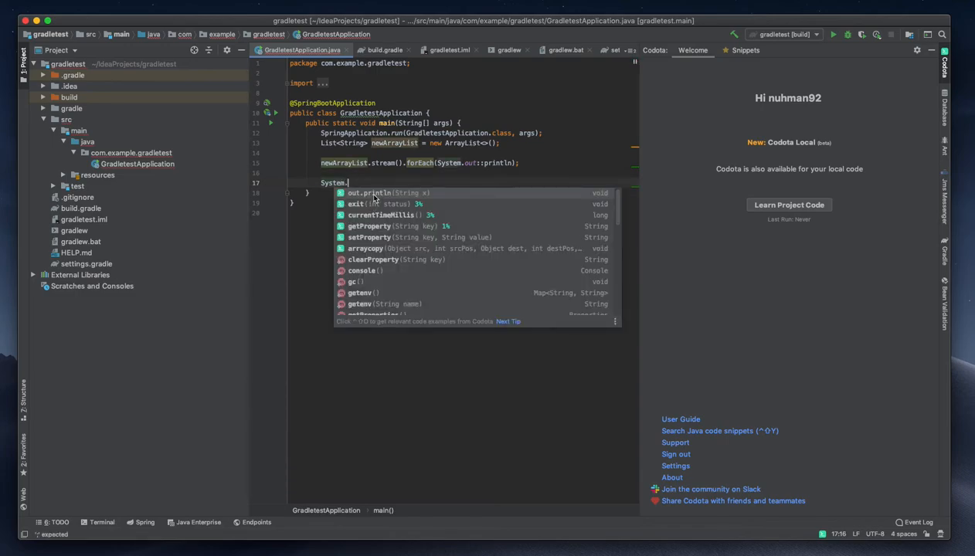
click(369, 193)
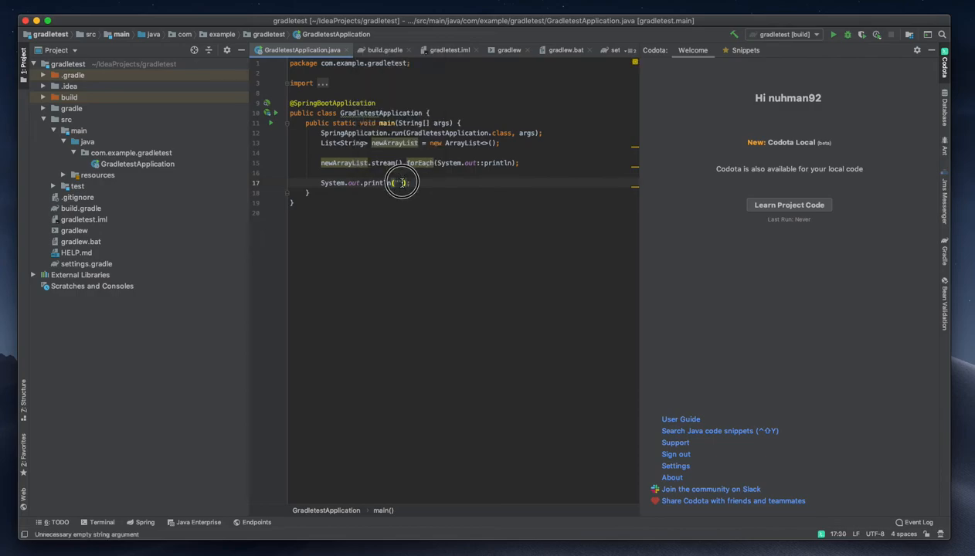
text(gfhfghi)
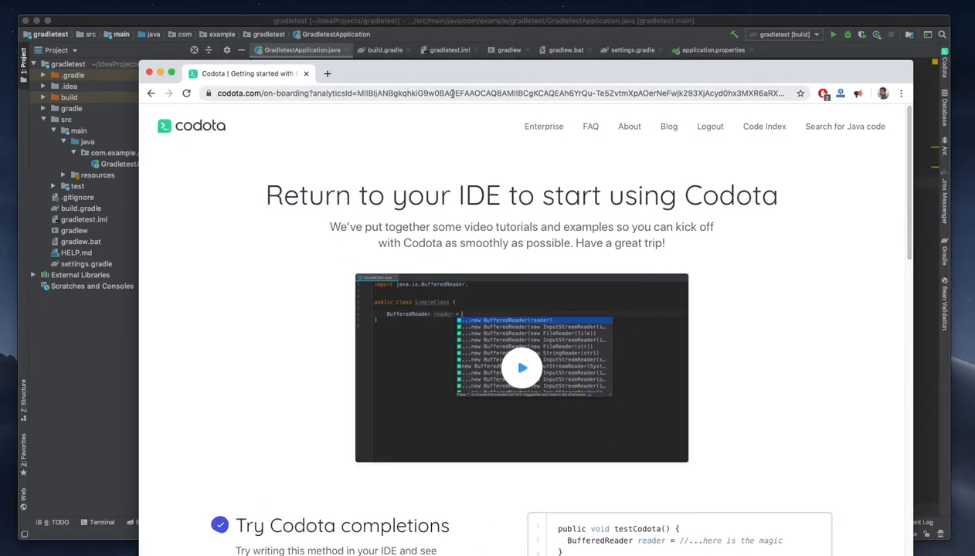
scroll(down, 3)
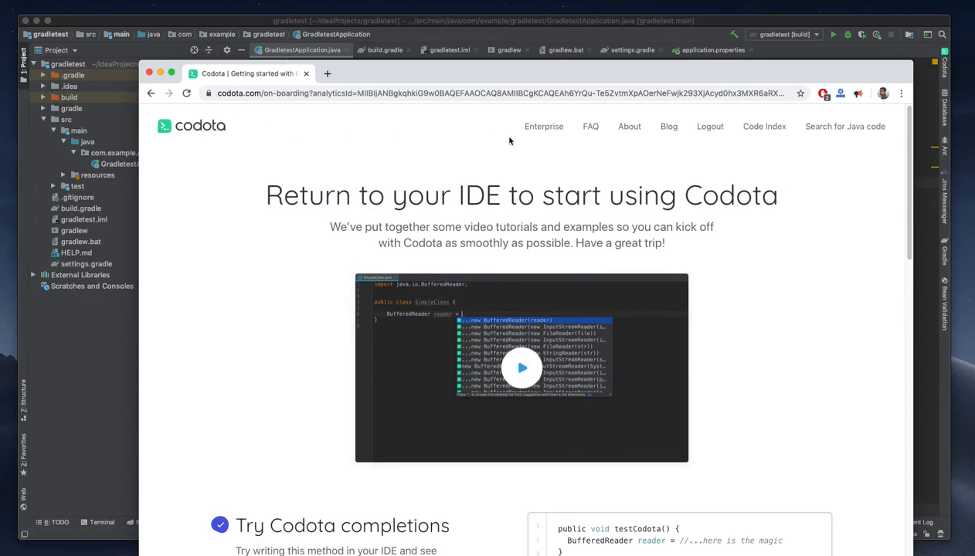
scroll(down, 3)
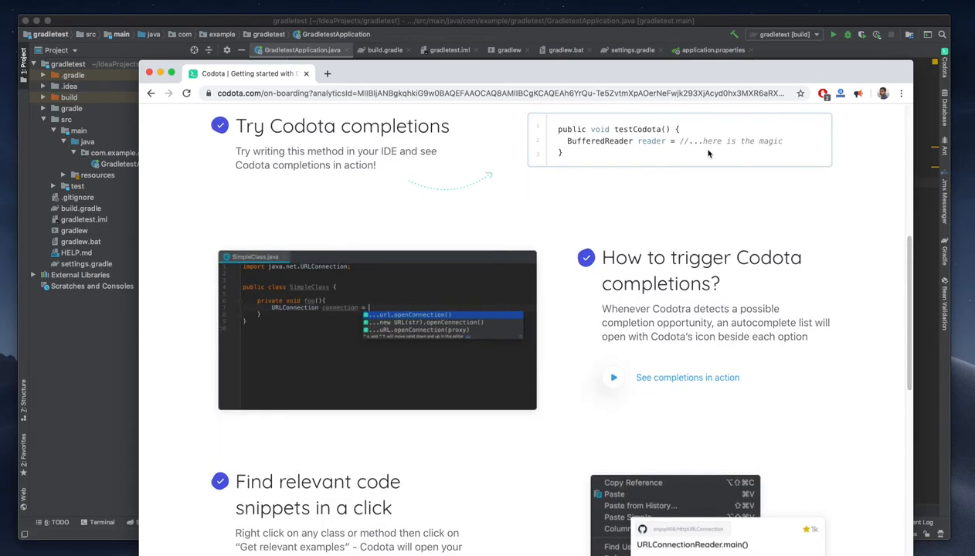
scroll(down, 3)
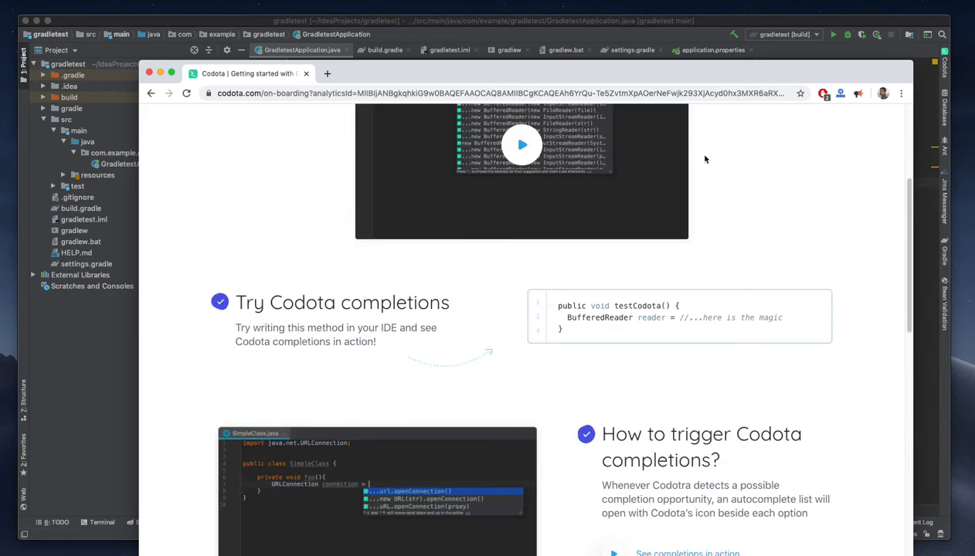
mouse_move(728, 184)
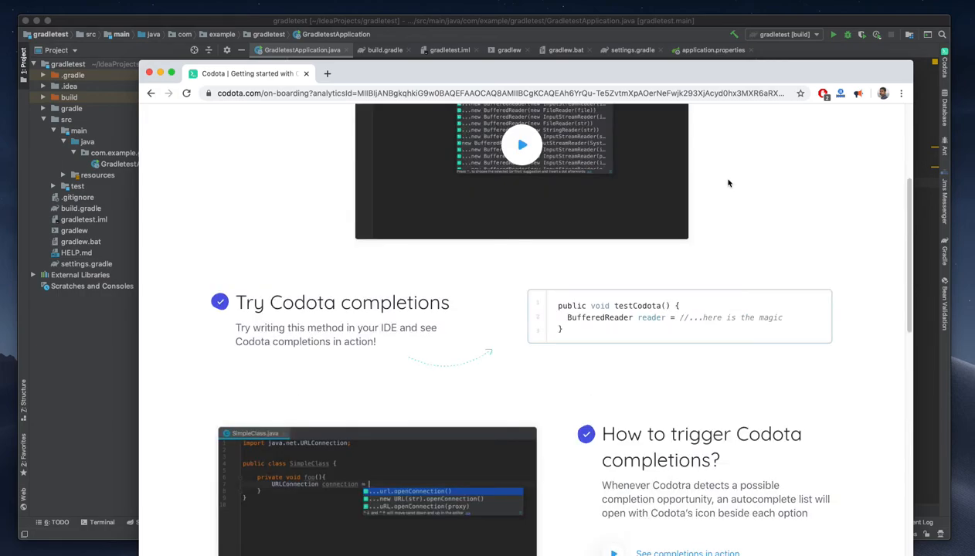
scroll(down, 3)
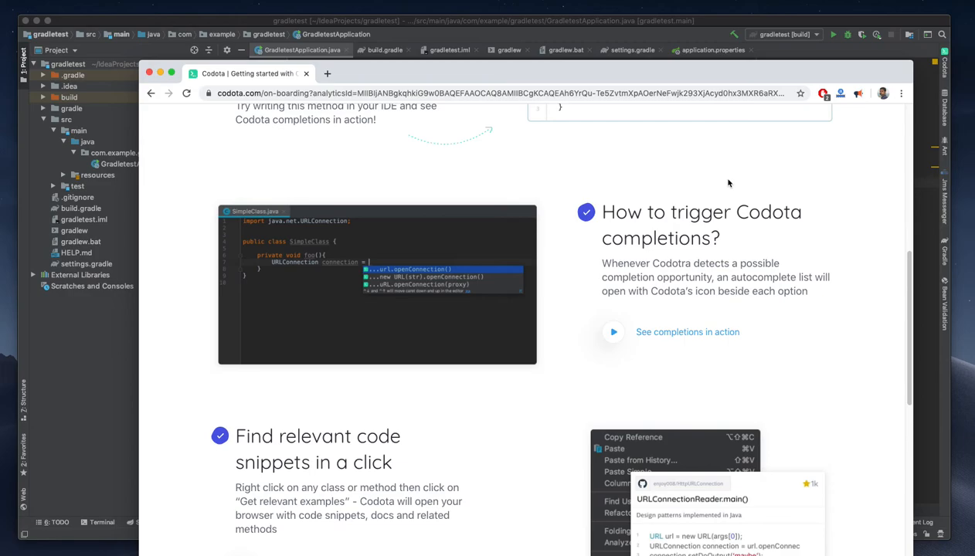
scroll(down, 3)
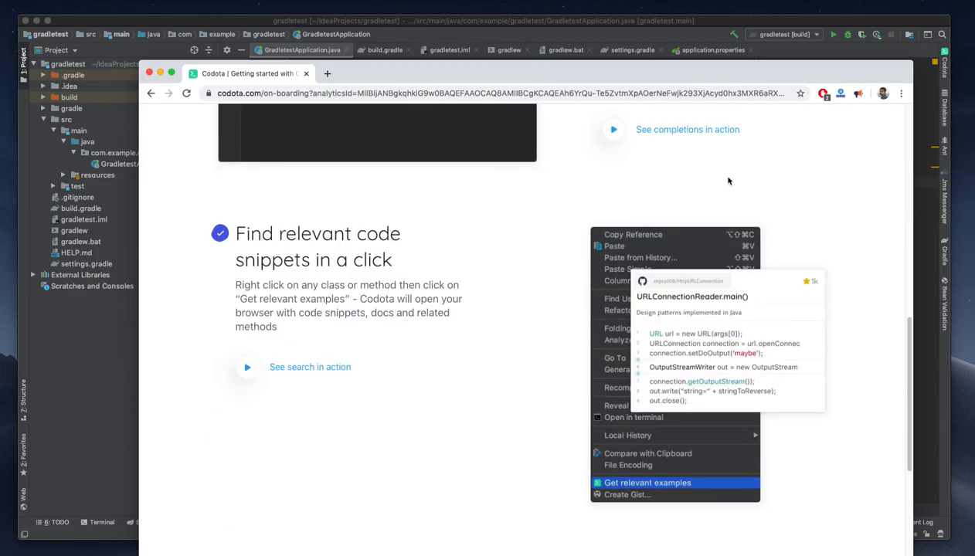
scroll(down, 3)
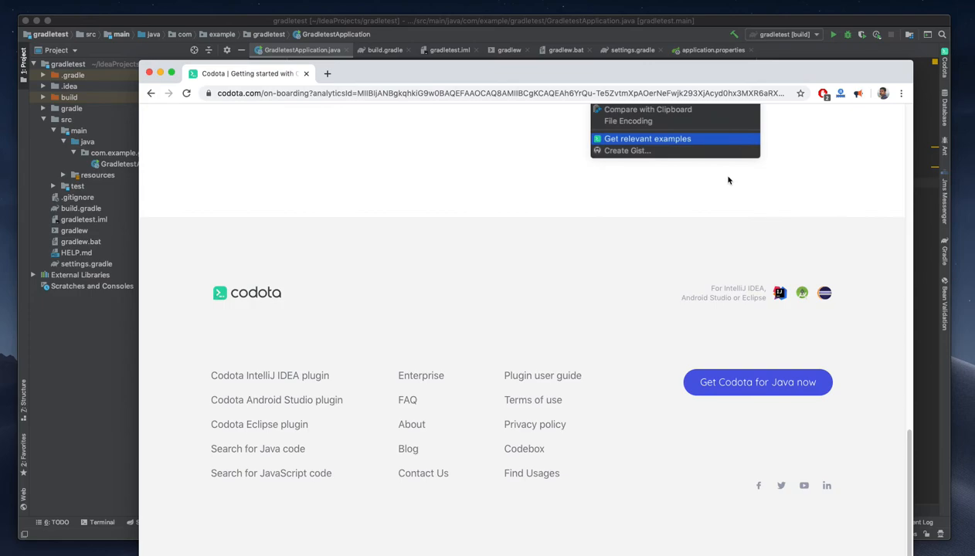
mouse_move(304, 433)
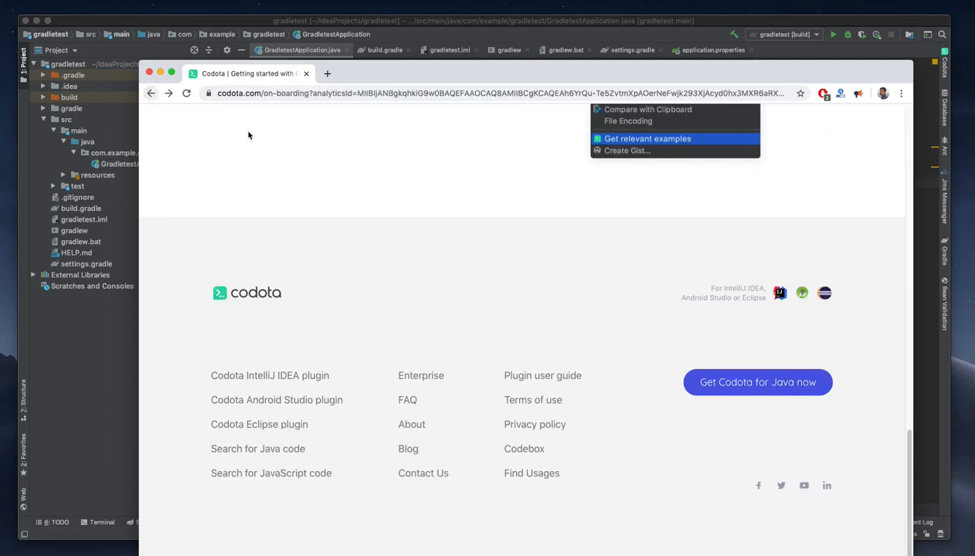
mouse_move(465, 361)
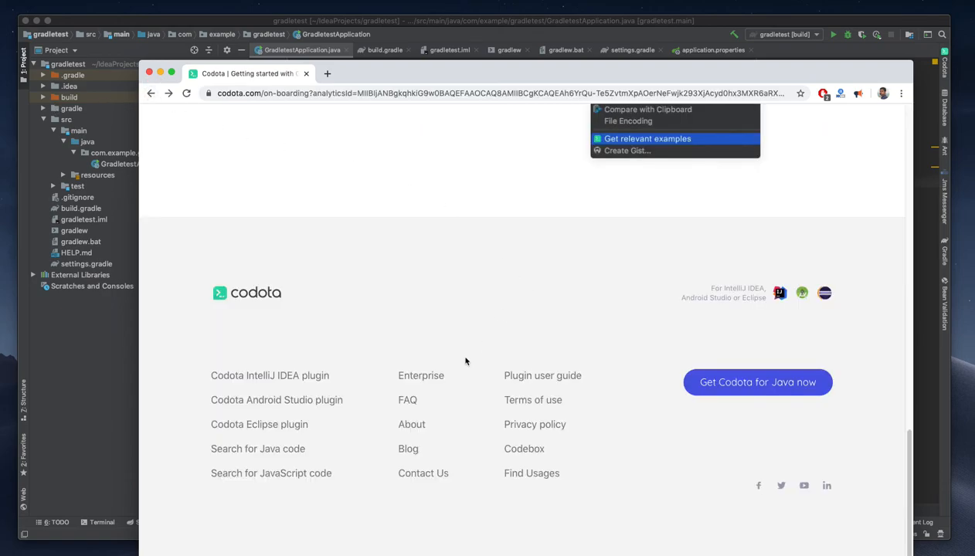
mouse_move(427, 209)
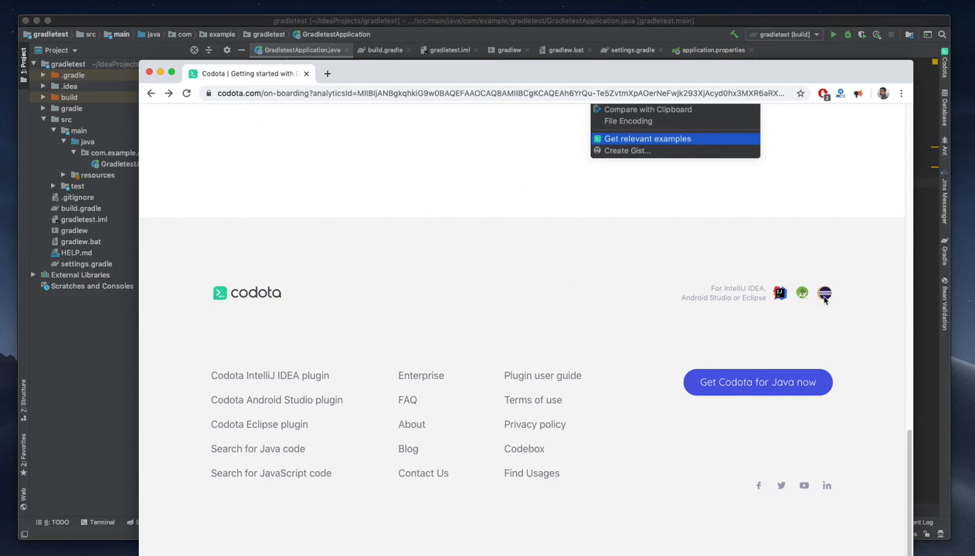
mouse_move(806, 298)
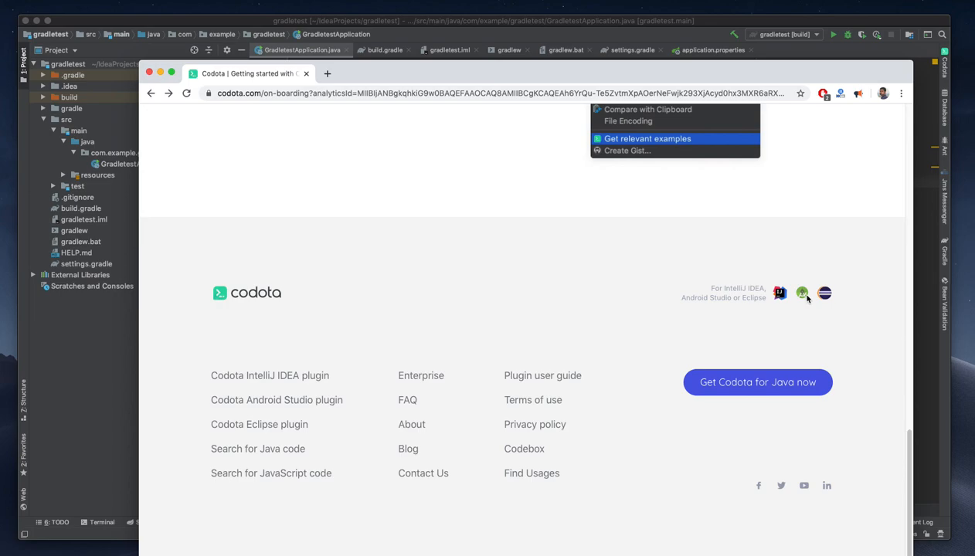
mouse_move(169, 195)
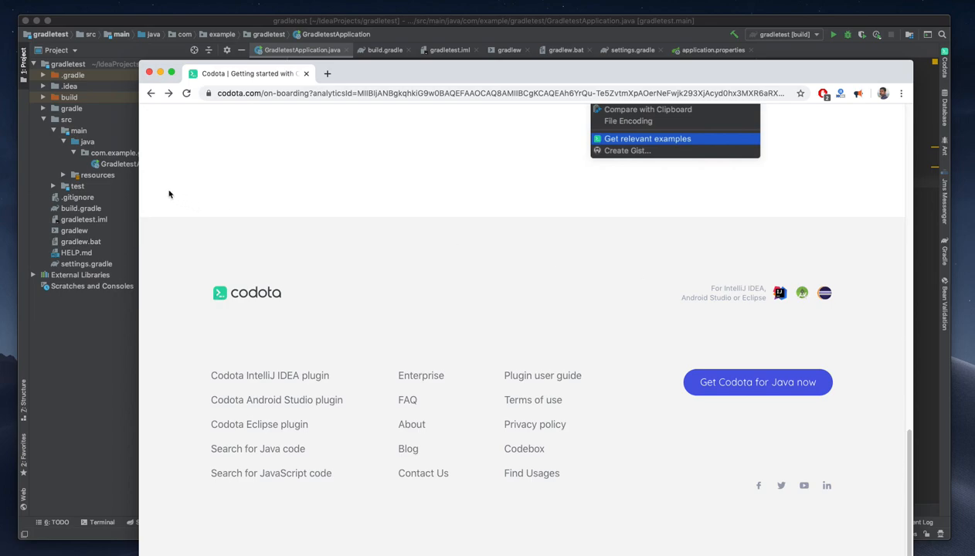